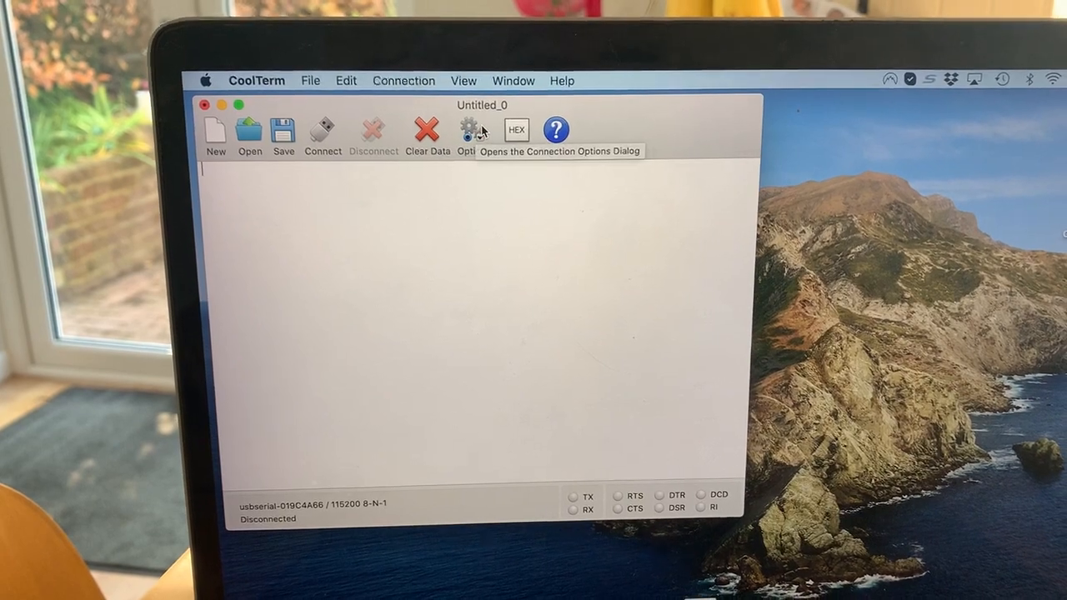
# Step: Review the USB serial port settings at 115200 baud 8-N-1 and terminal settings, then confirm
pyautogui.click(465, 133)
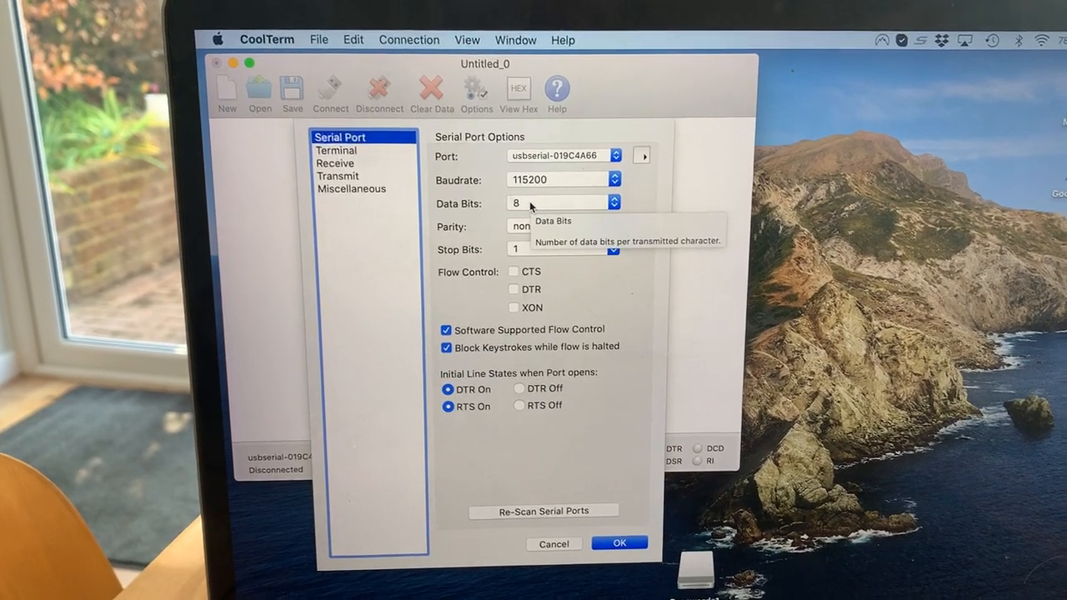
pyautogui.click(337, 160)
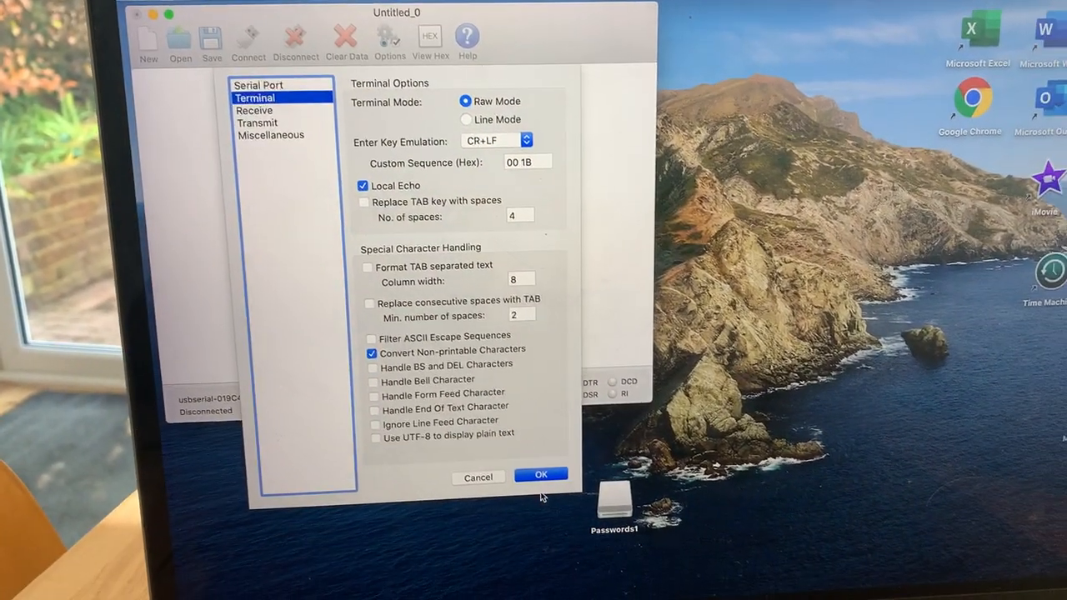
pyautogui.click(540, 473)
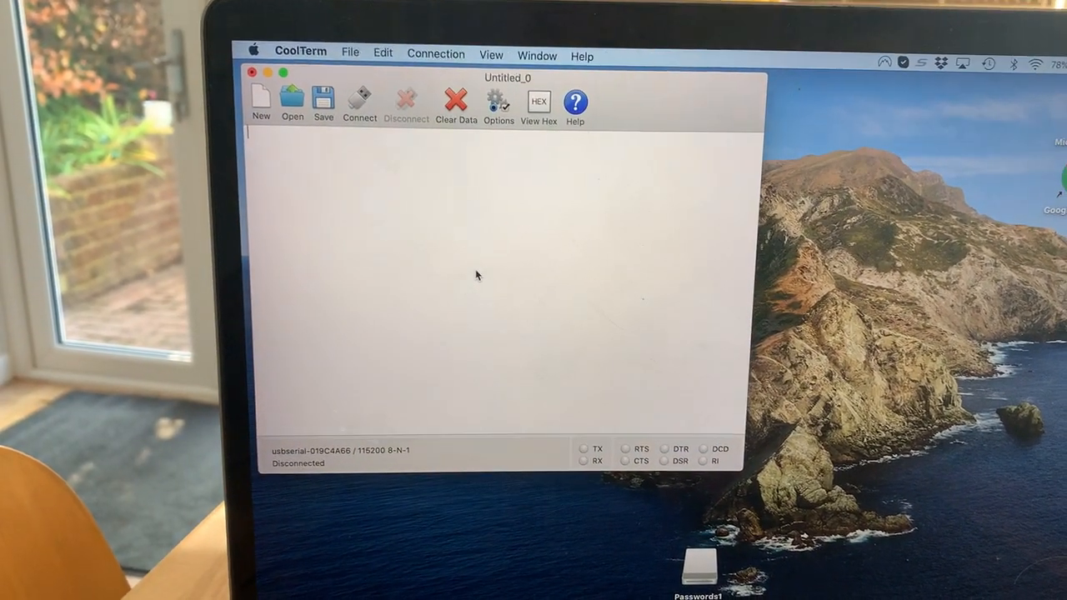
pyautogui.click(360, 100)
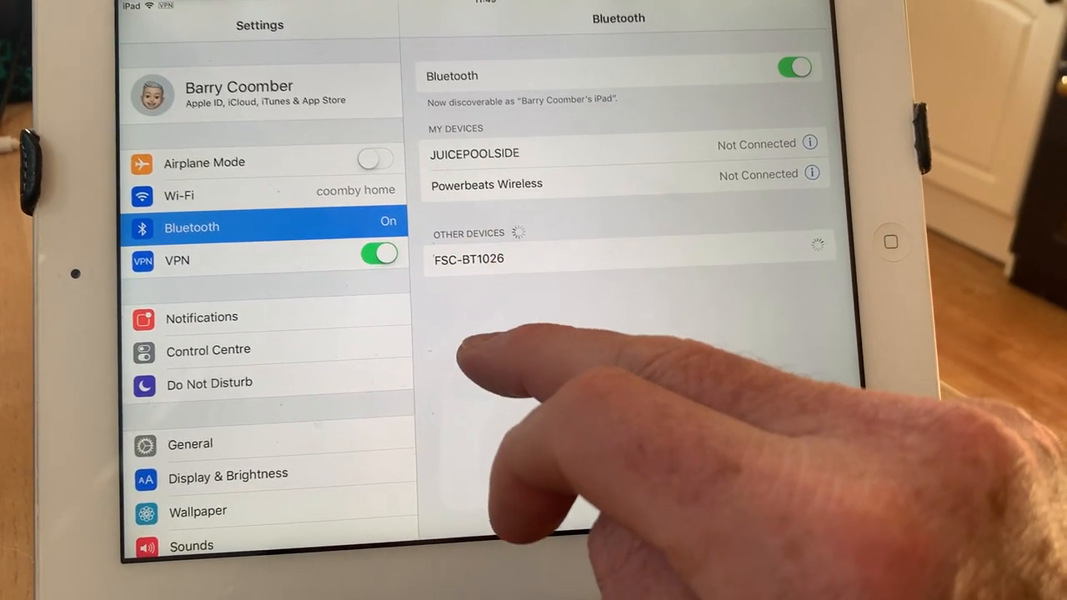
# Step: Pair the iPad with the FSC-BT1026 device under Other Devices
pyautogui.click(467, 258)
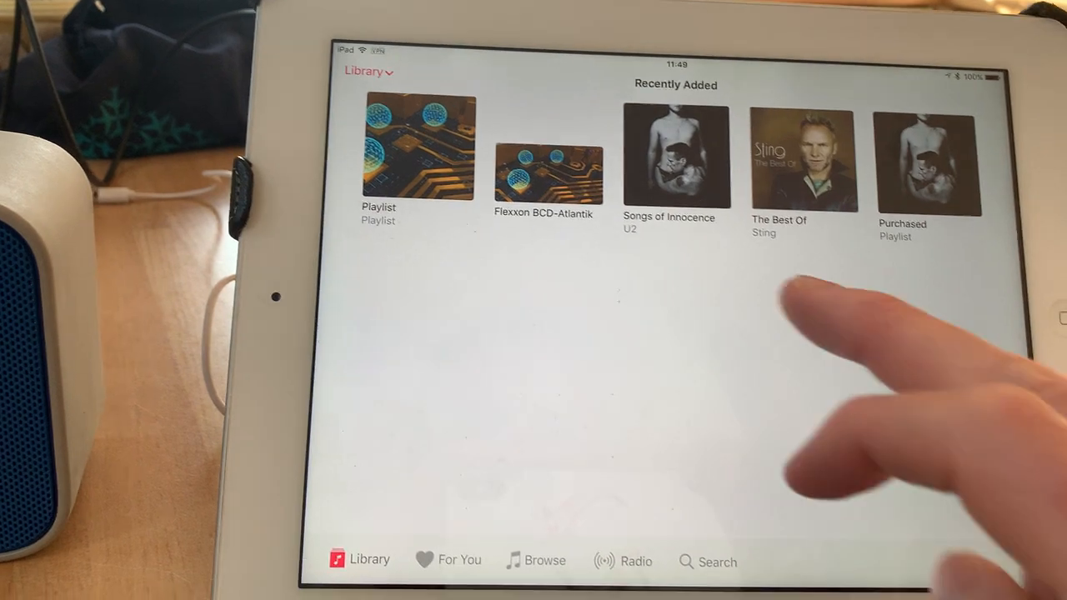
# Step: Select U2's Songs of Innocence album in Recently Added
pyautogui.click(676, 153)
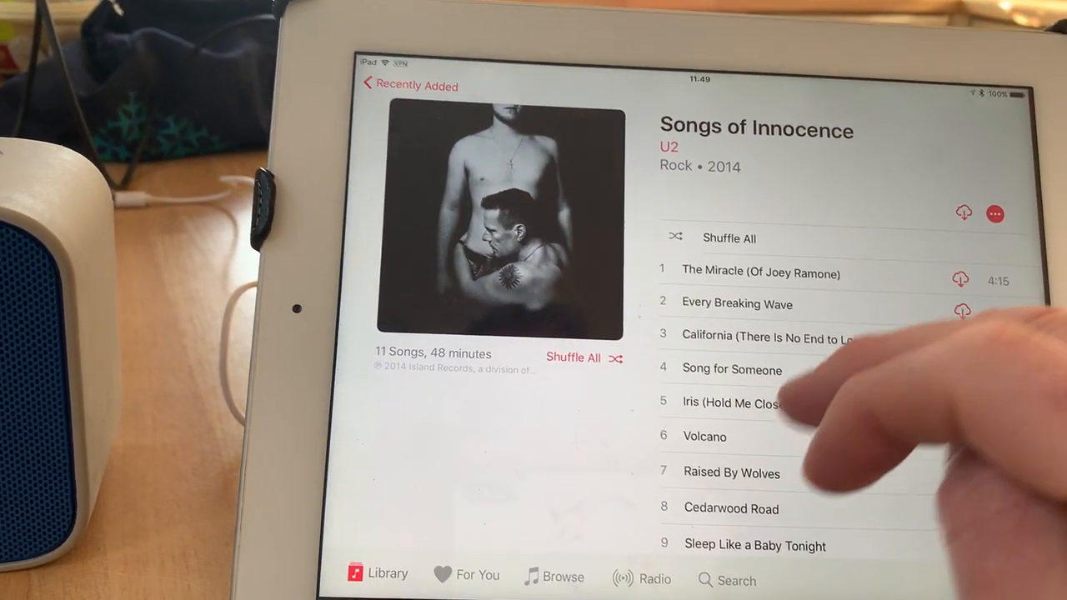